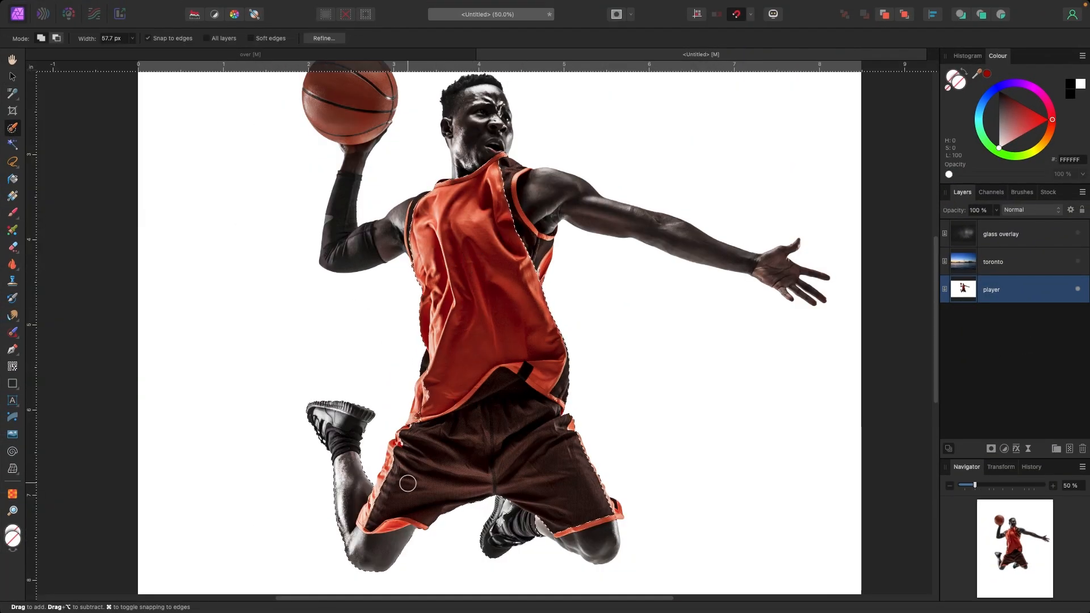
mouse_move(583, 469)
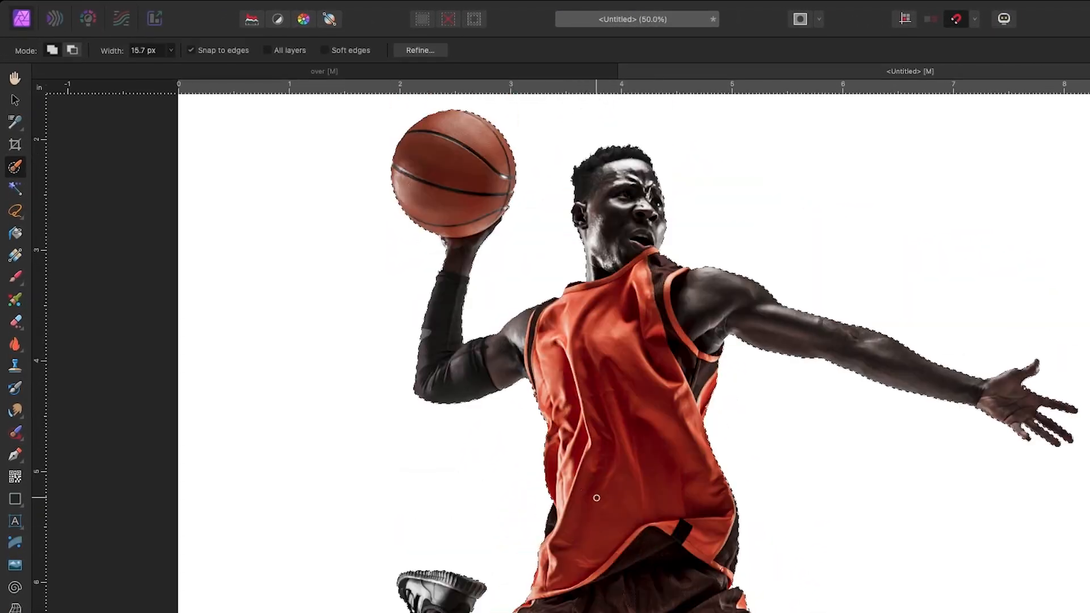
Refine the selection traced around the basketball player and ball.
click(418, 50)
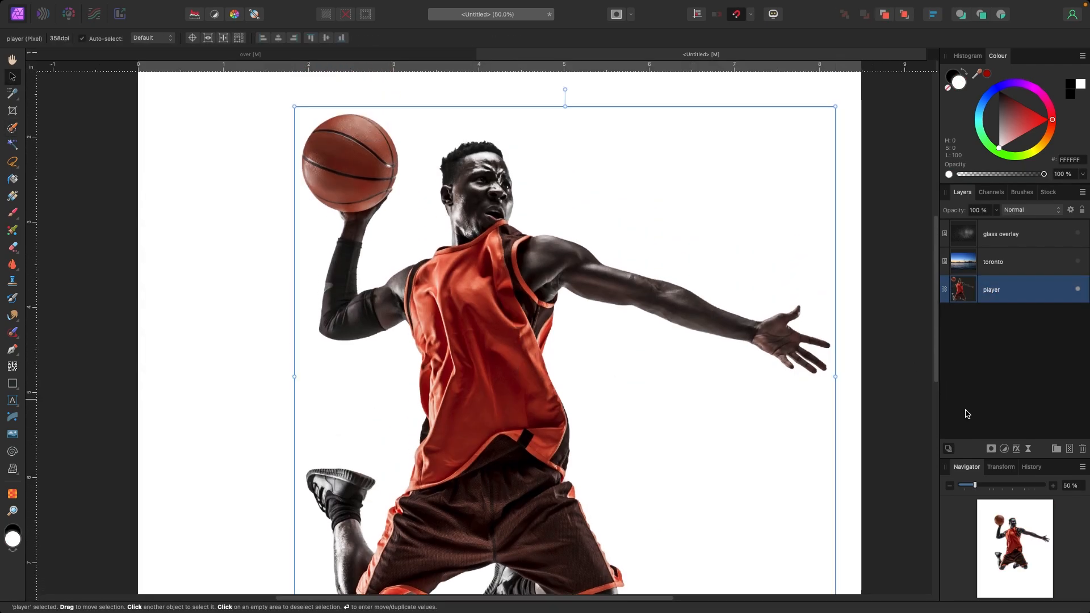
Add an HSL Shift adjustment, try a hue shift, and move it beneath the player layer.
click(988, 449)
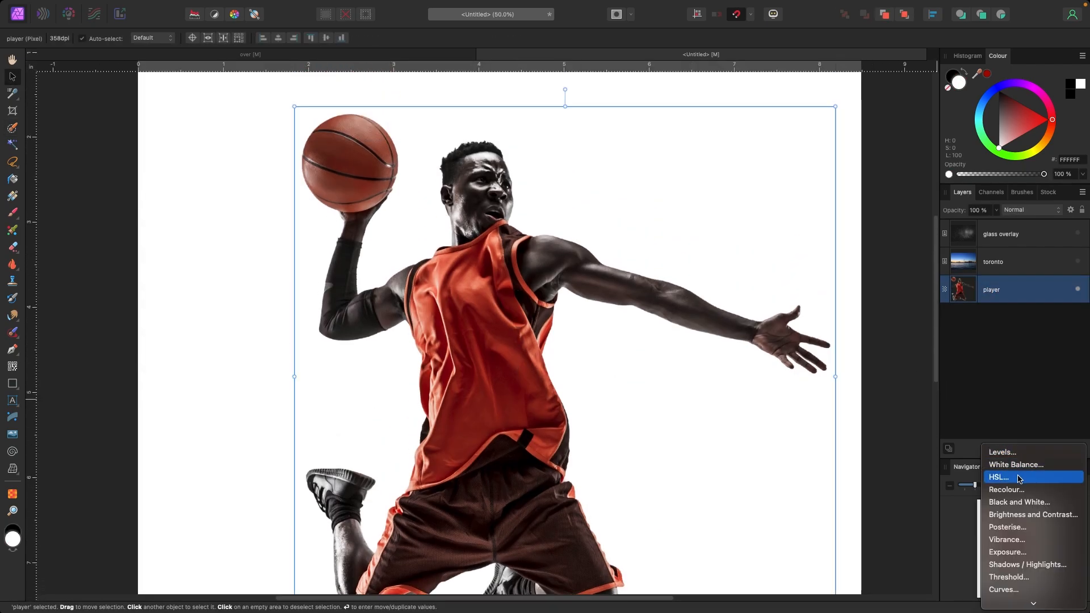
mouse_move(1032, 482)
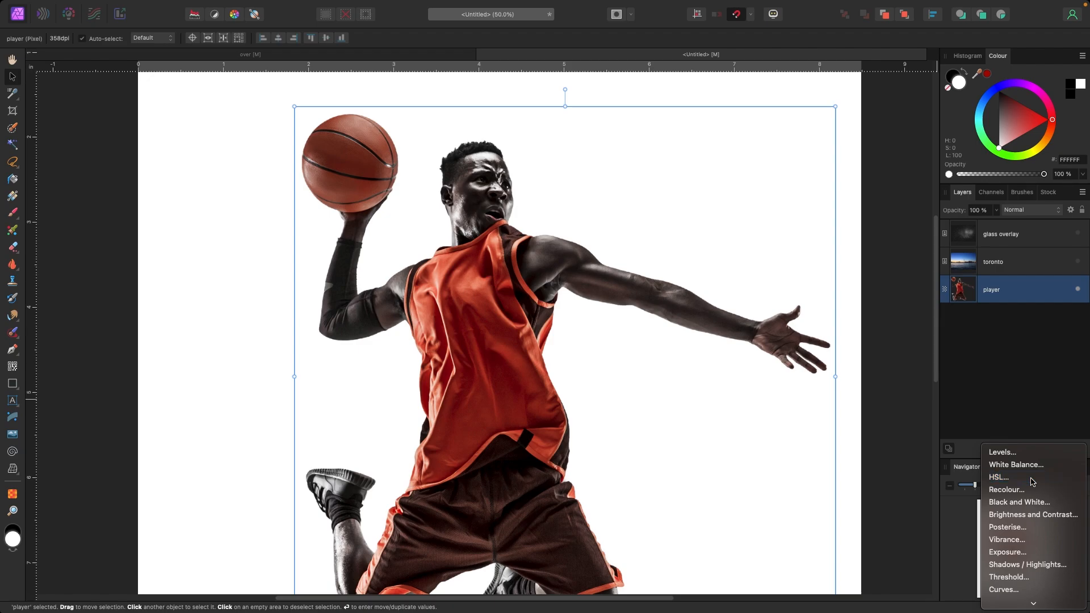
click(999, 477)
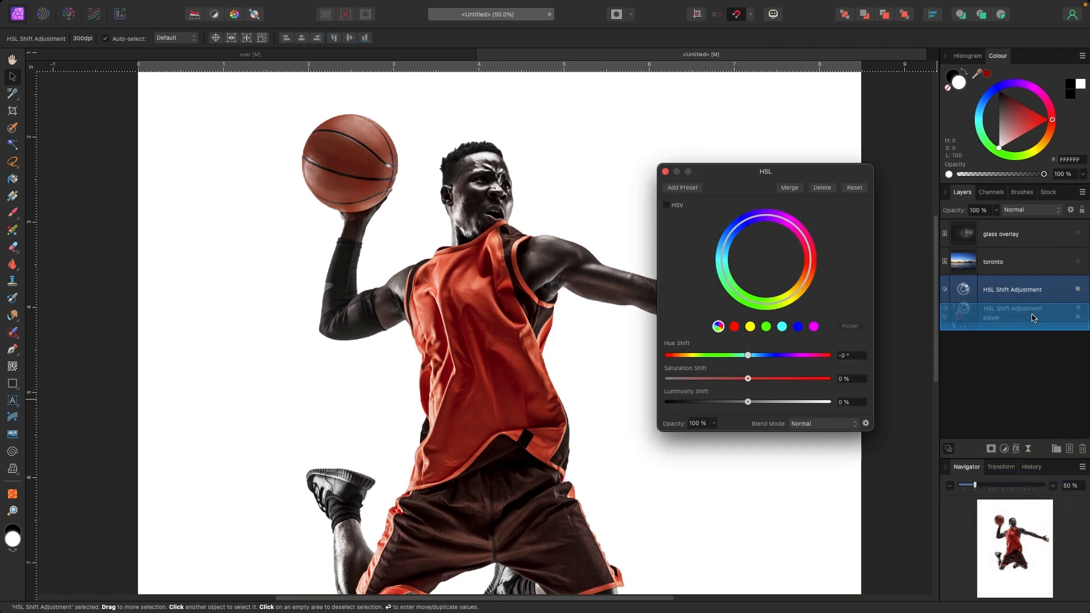
drag(747, 355, 716, 356)
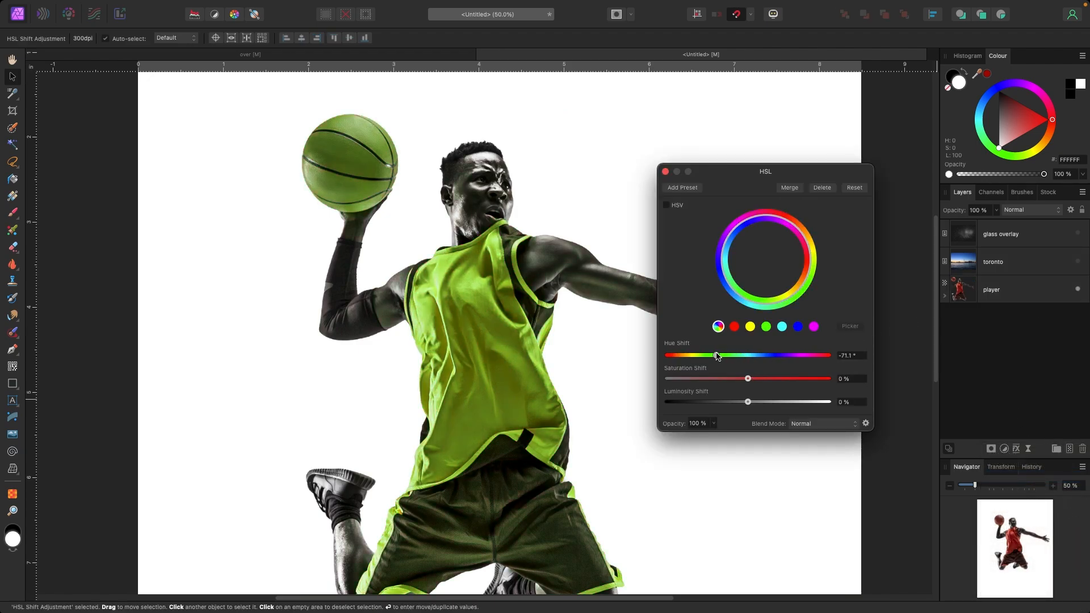
drag(717, 356, 774, 355)
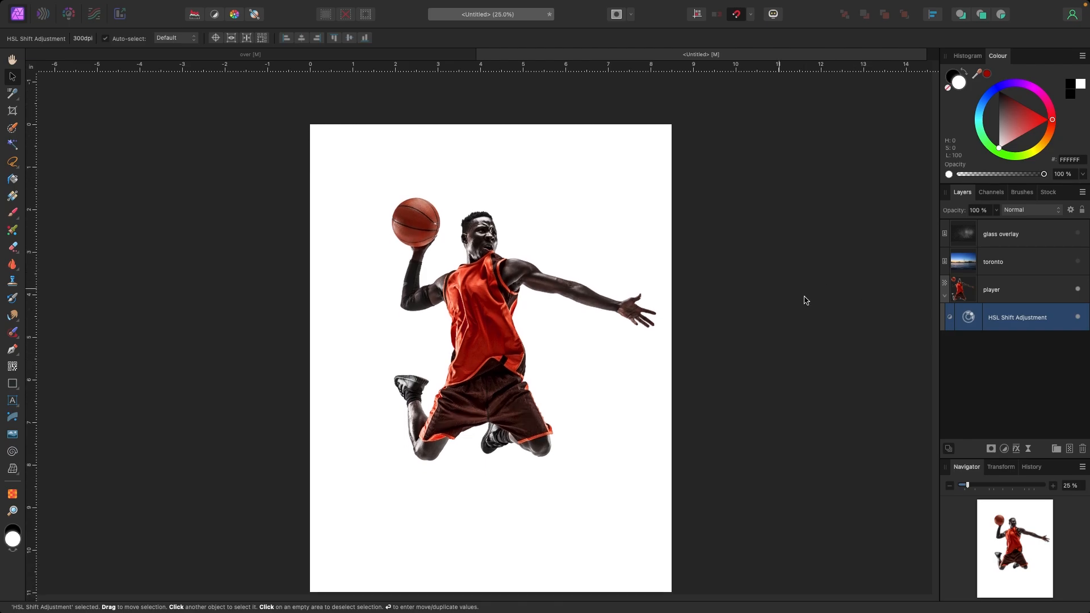
Add a deep red fill layer and select the Toronto skyline layer beneath the player.
click(288, 12)
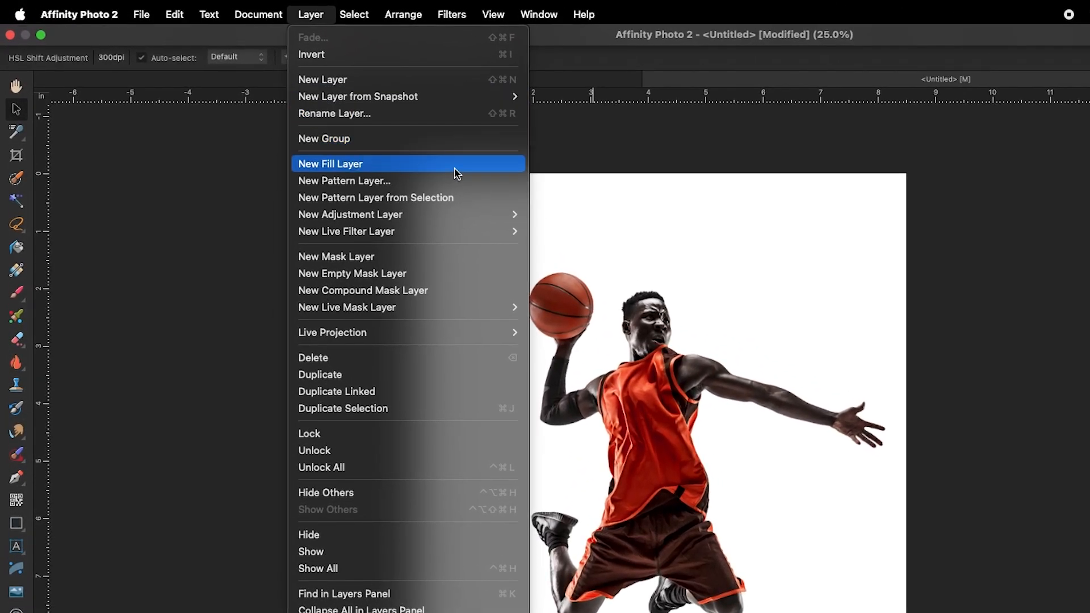
click(330, 164)
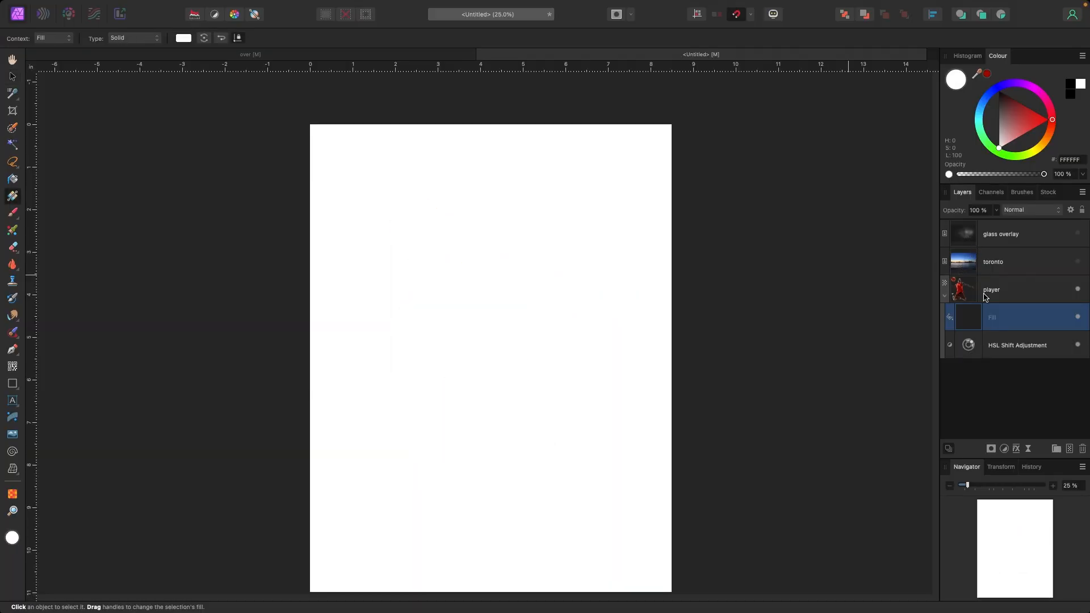
drag(993, 317, 993, 345)
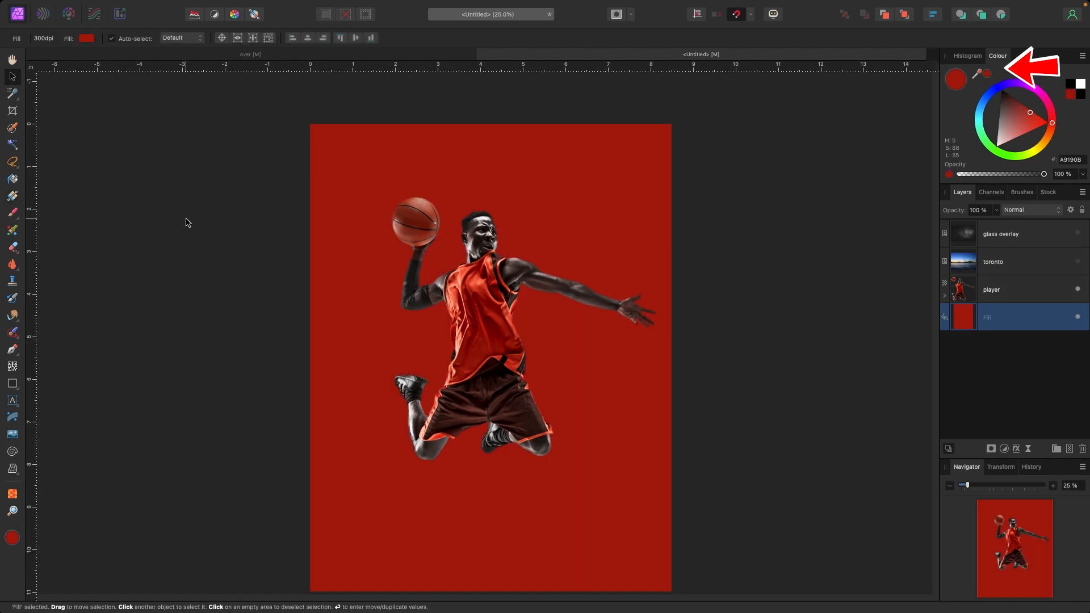
click(1015, 290)
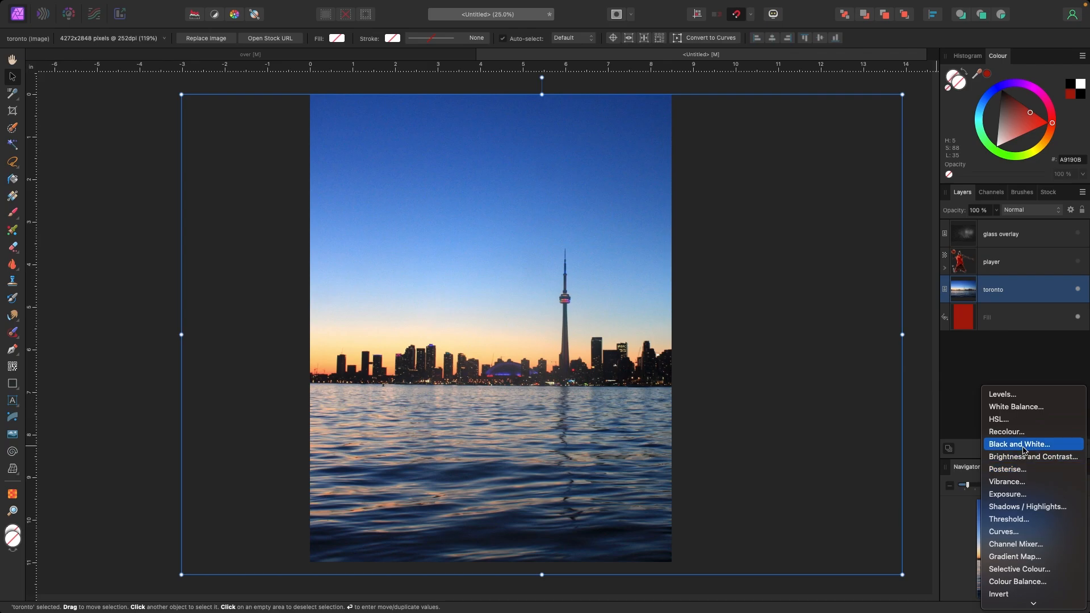
Apply Black & White to the Toronto layer and set its blend mode to Darken.
click(1019, 444)
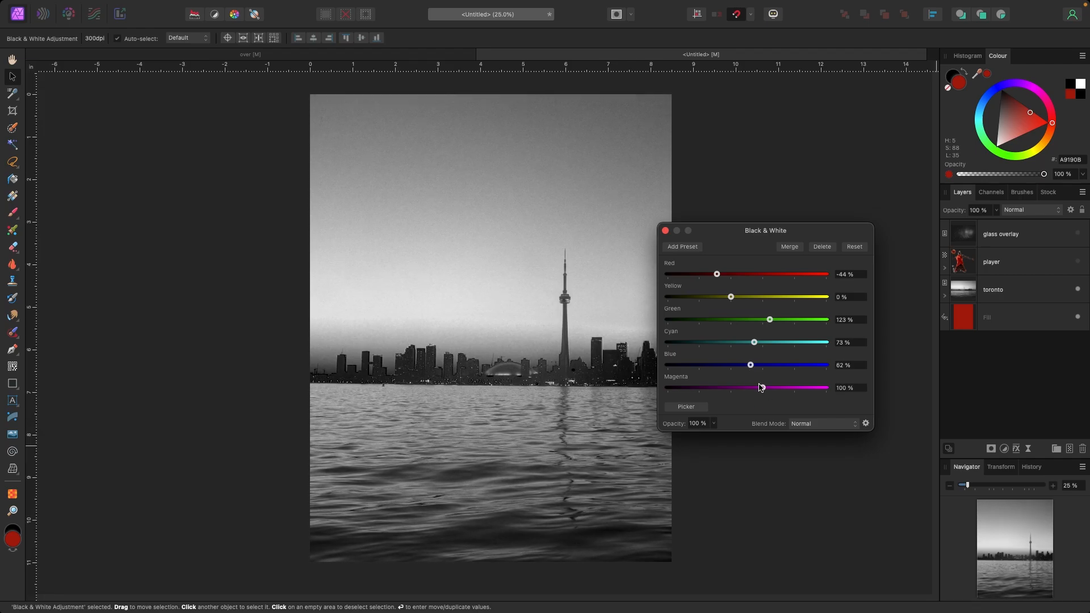
click(993, 290)
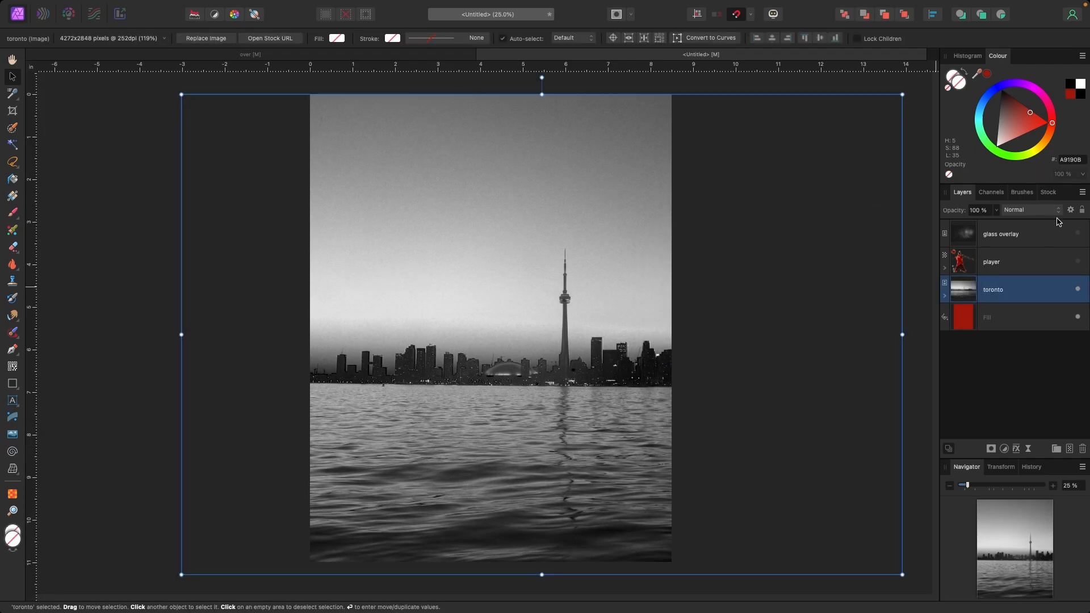
click(1032, 210)
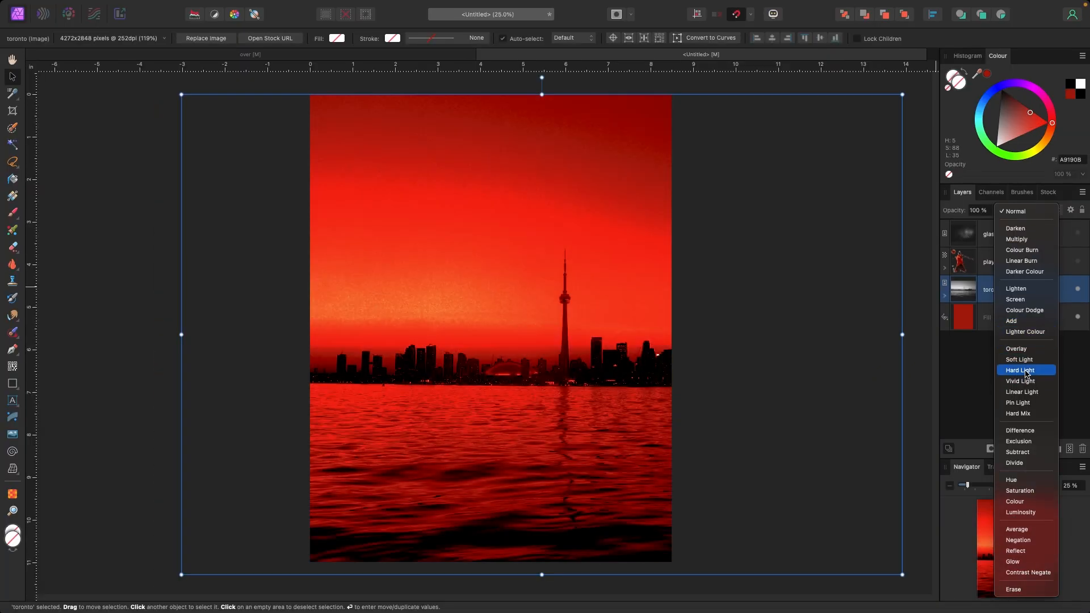
click(1016, 229)
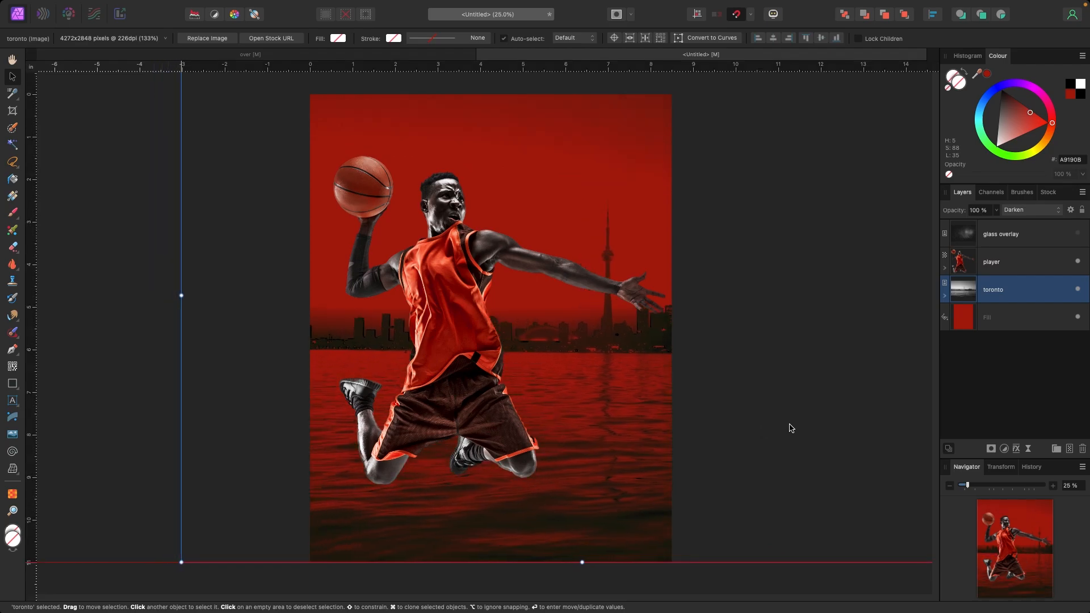
Type SMITH in Impact and rotate it to run vertically.
click(13, 401)
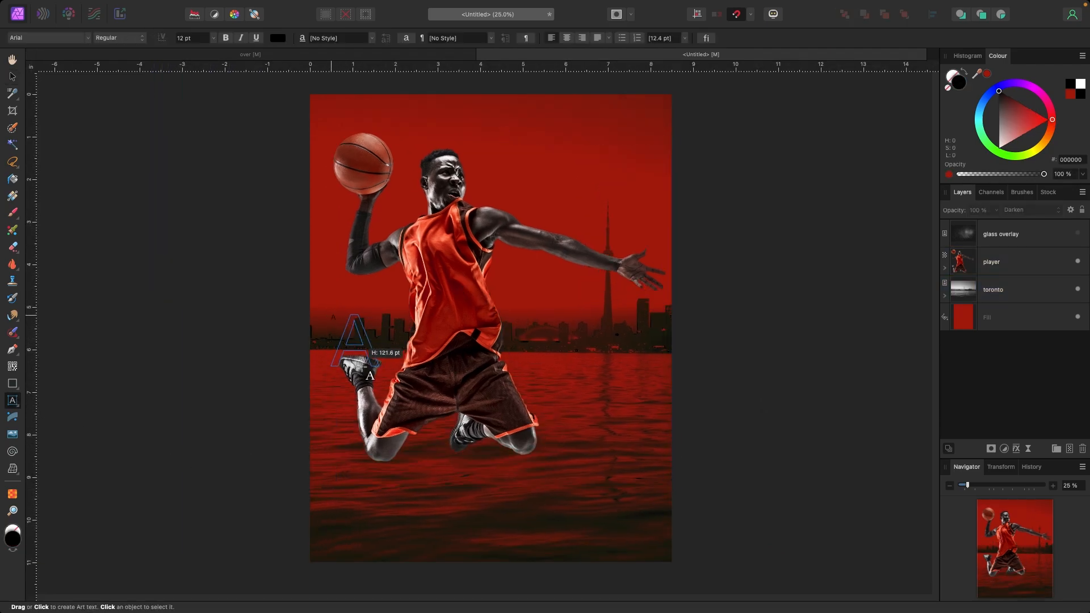
text(SMITH)
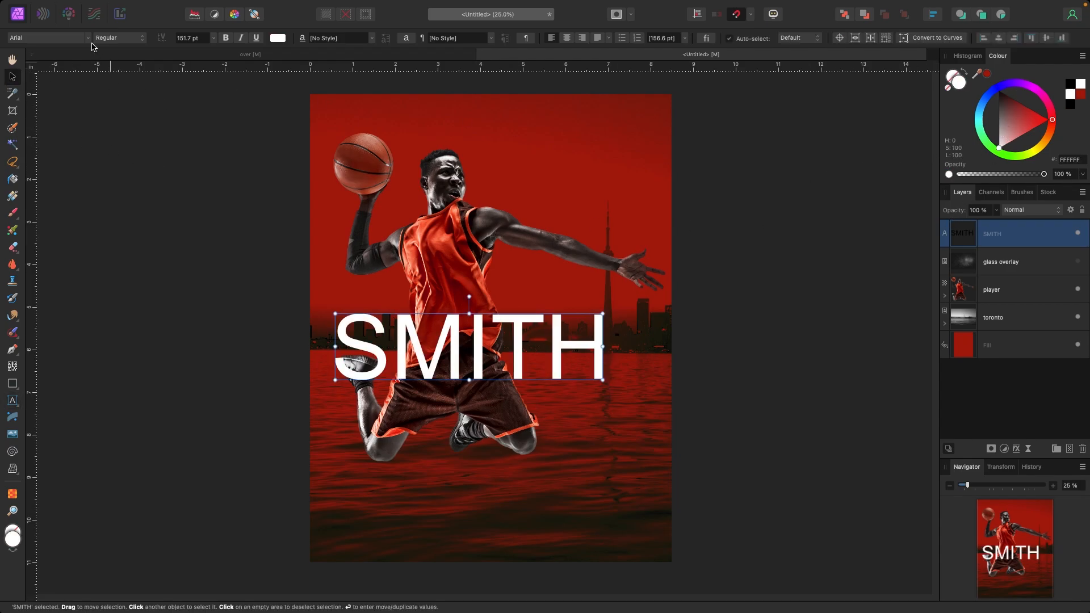
click(48, 37)
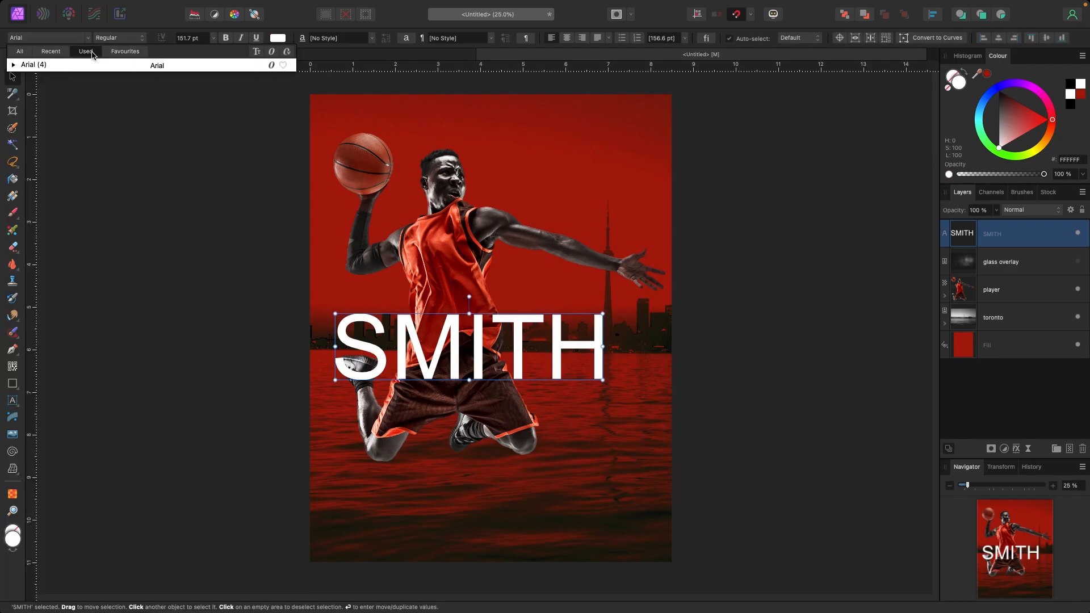
click(32, 77)
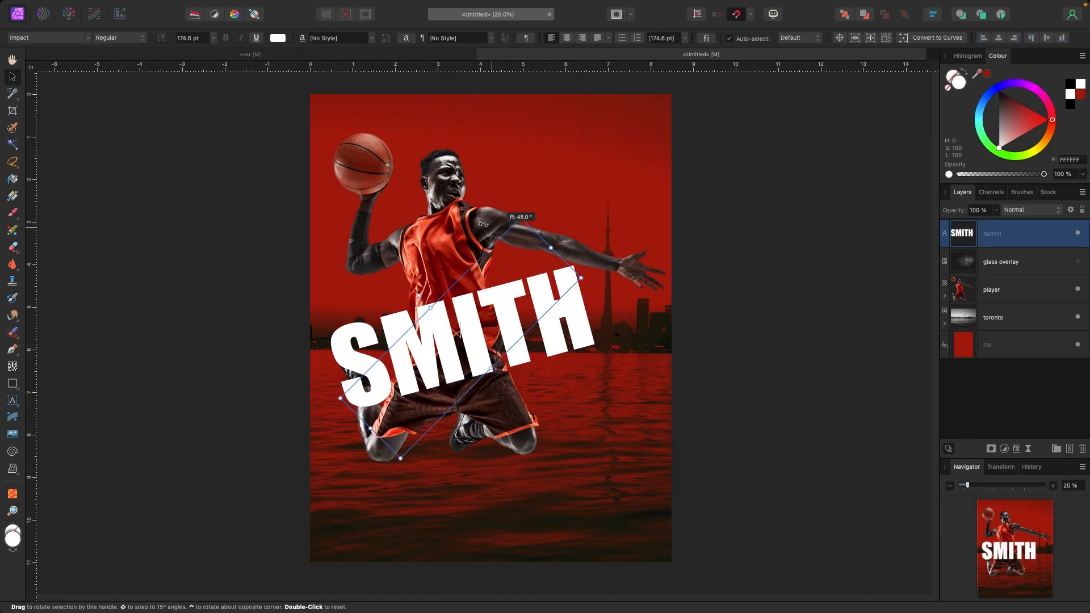
drag(581, 278, 504, 464)
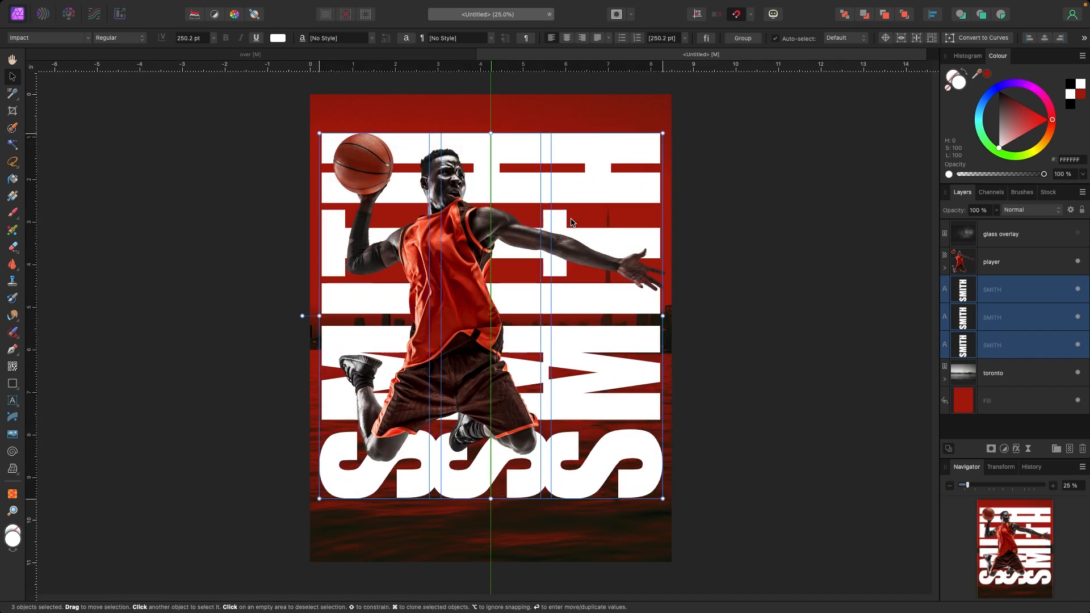
Work through the middle, right and left SMITH words and red fill, ending on the player layer.
click(1030, 209)
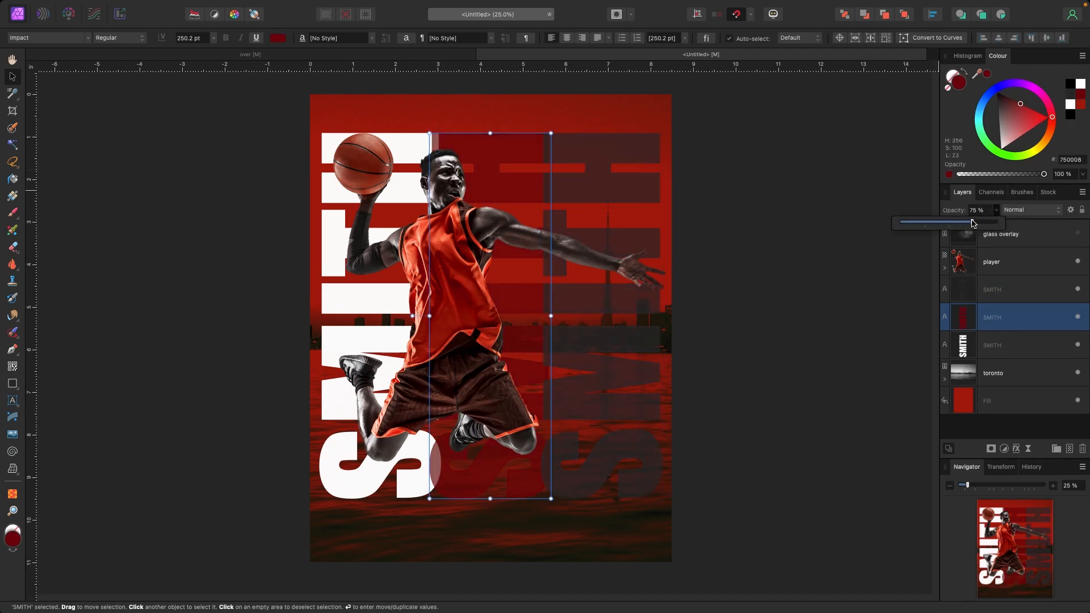
click(993, 373)
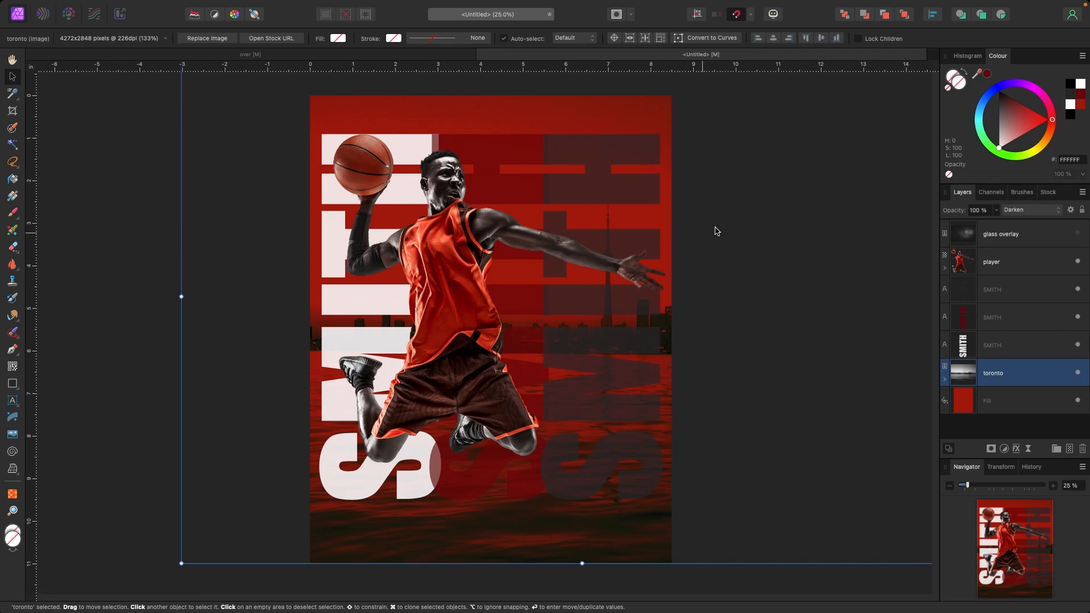
click(992, 289)
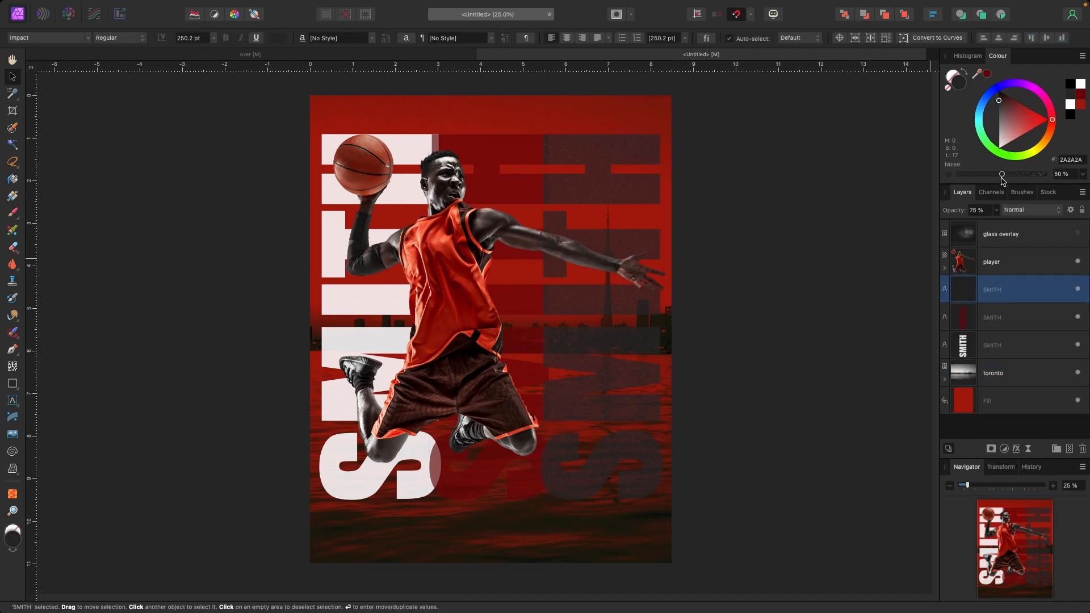
click(1020, 345)
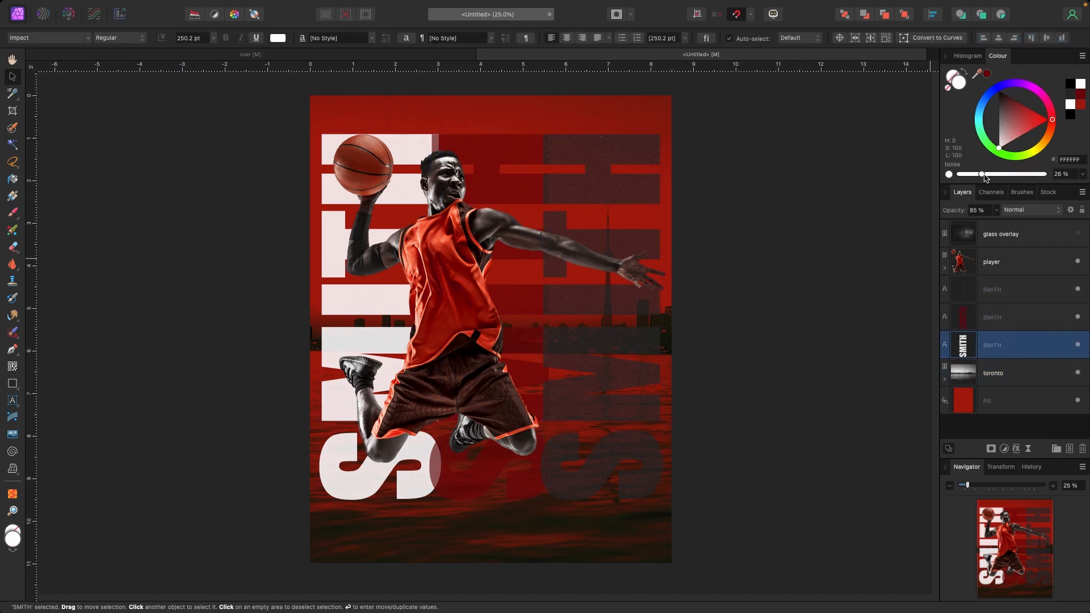
click(1009, 400)
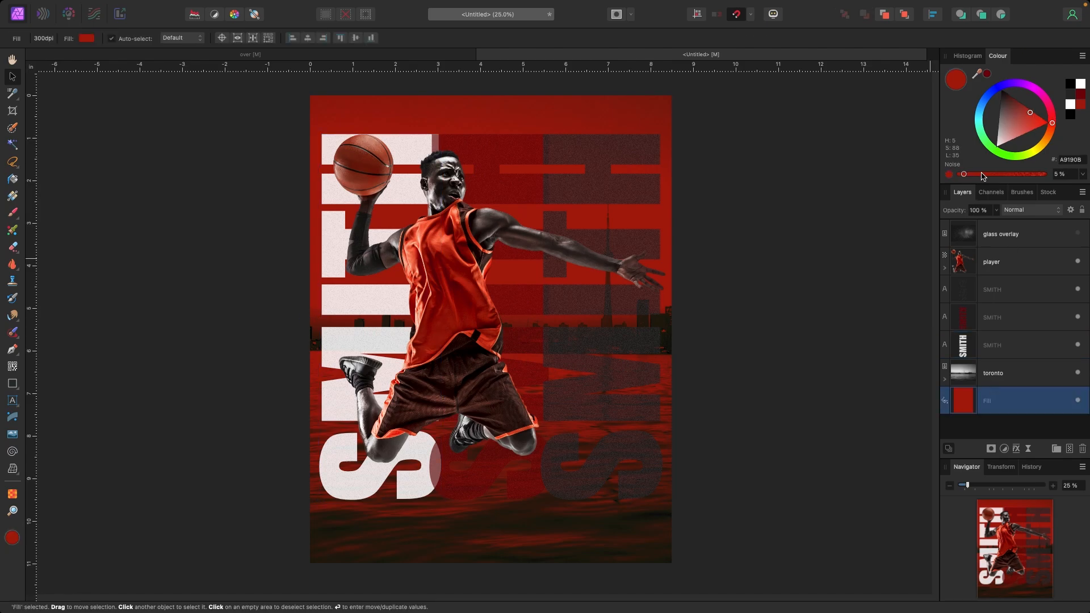
click(991, 261)
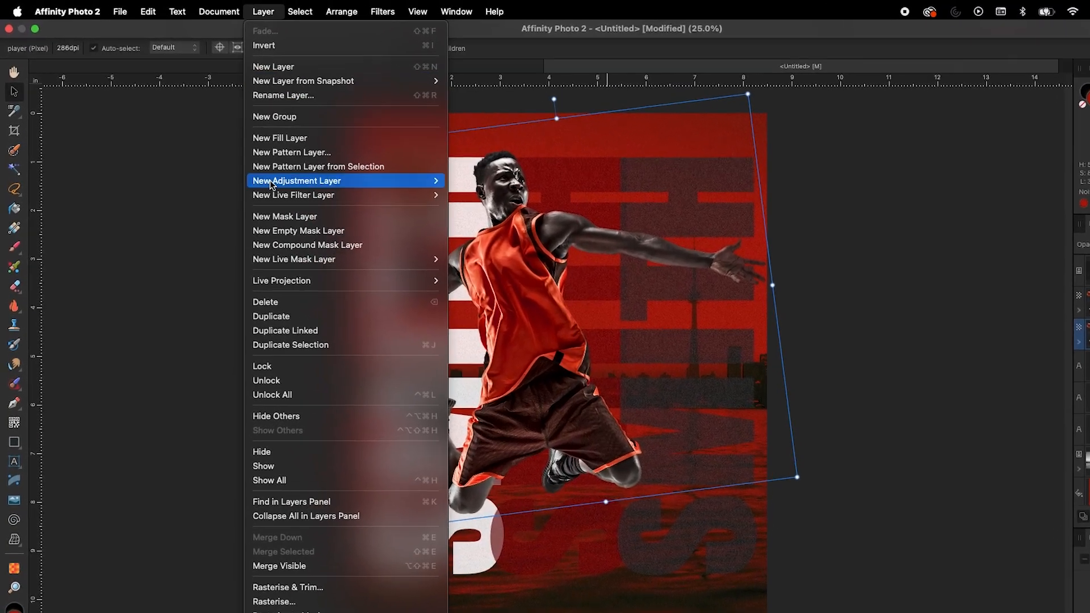
mouse_move(335, 227)
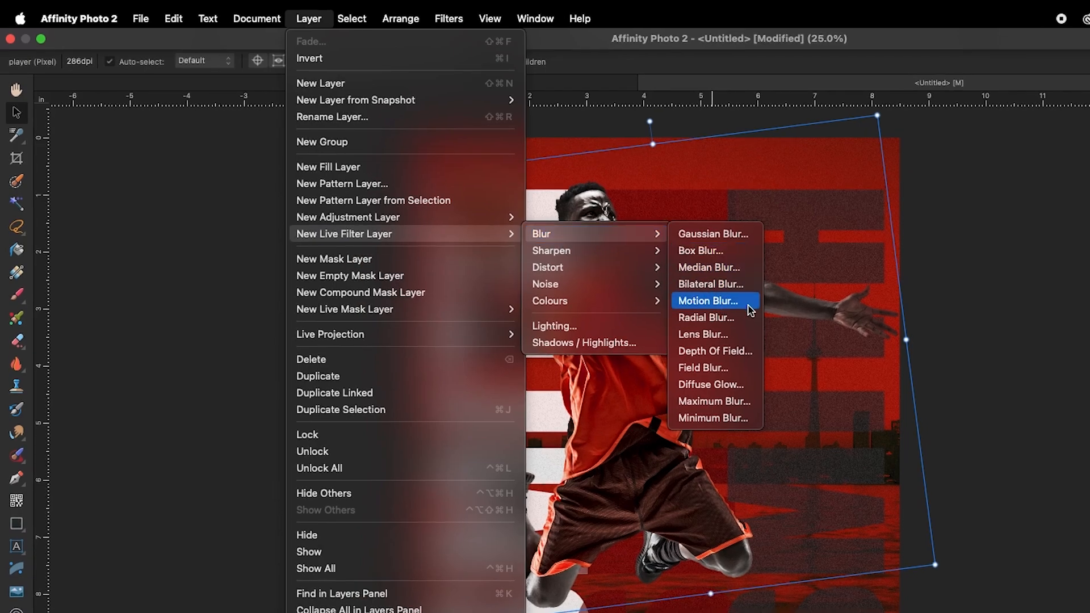
Choose Motion Blur as the player's live filter.
click(710, 300)
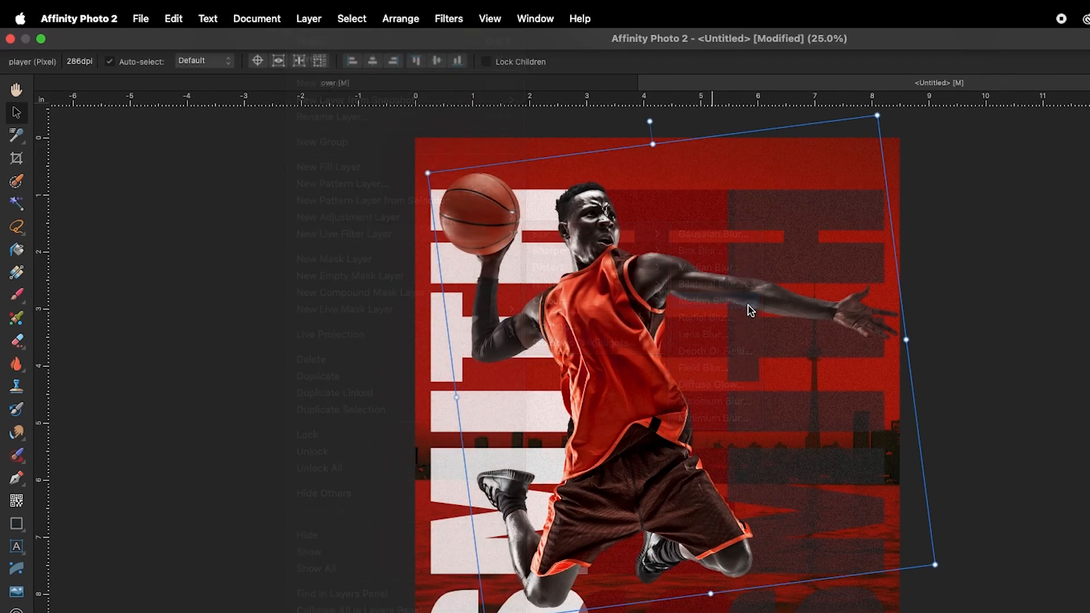
Set the live motion blur radius to about 84 px and close the dialog.
click(705, 300)
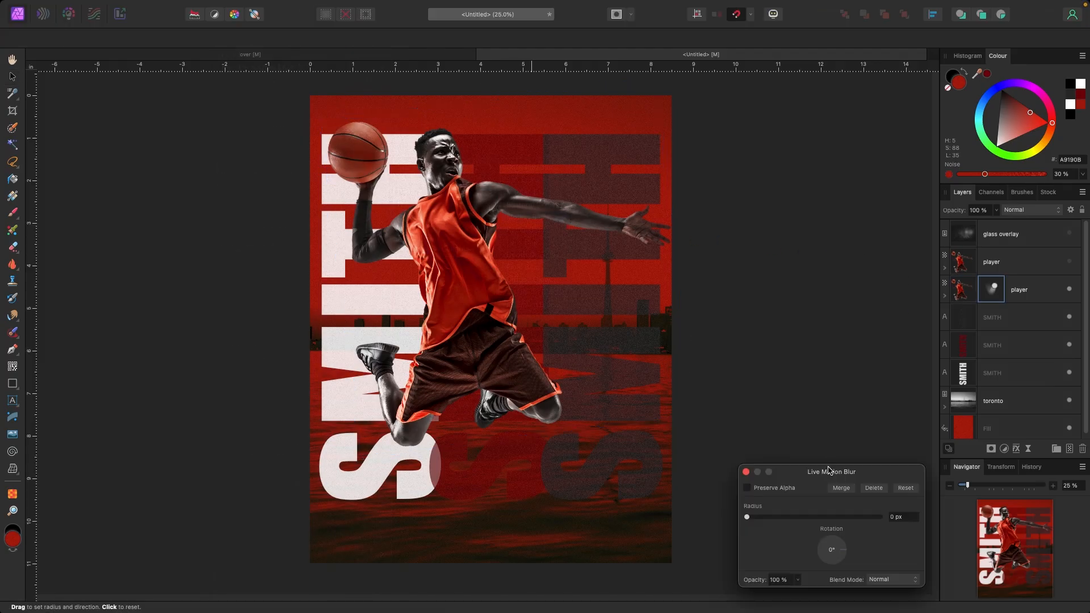
drag(831, 471, 806, 220)
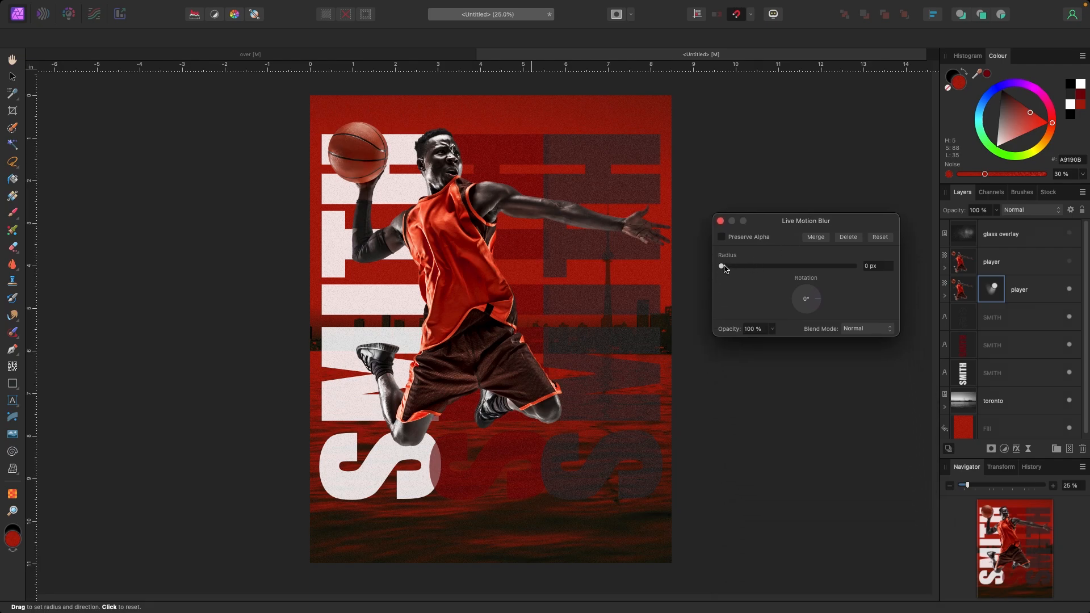
drag(721, 266, 801, 266)
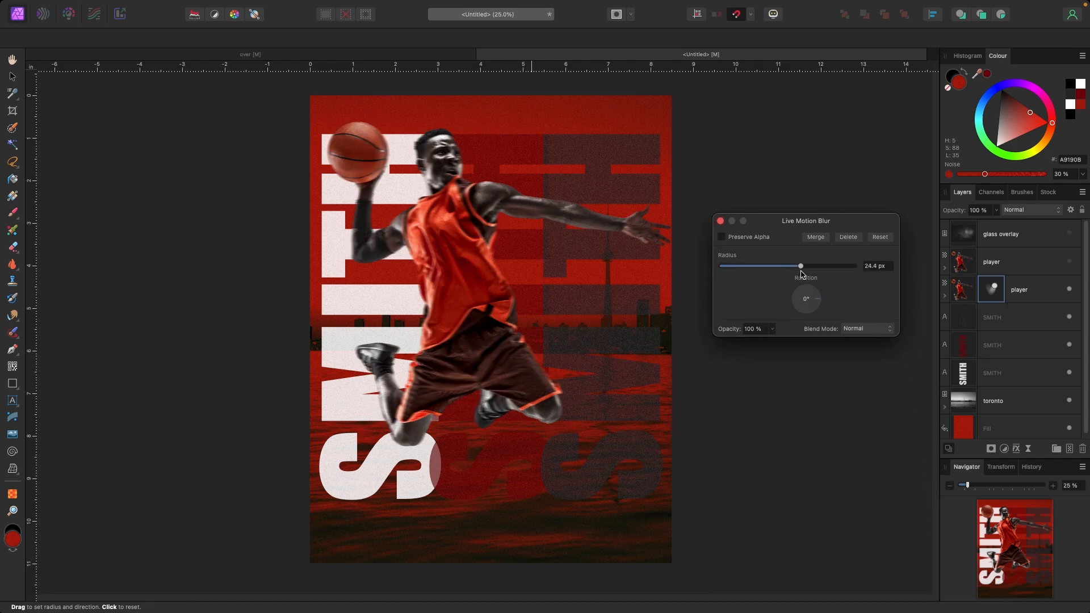
drag(800, 265, 846, 266)
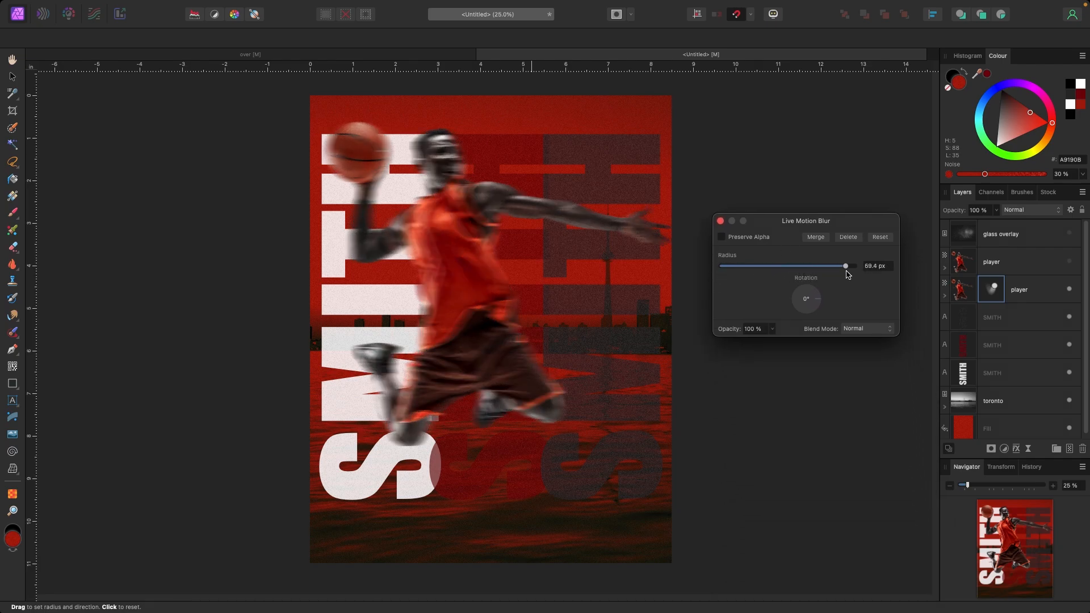
drag(846, 266, 855, 266)
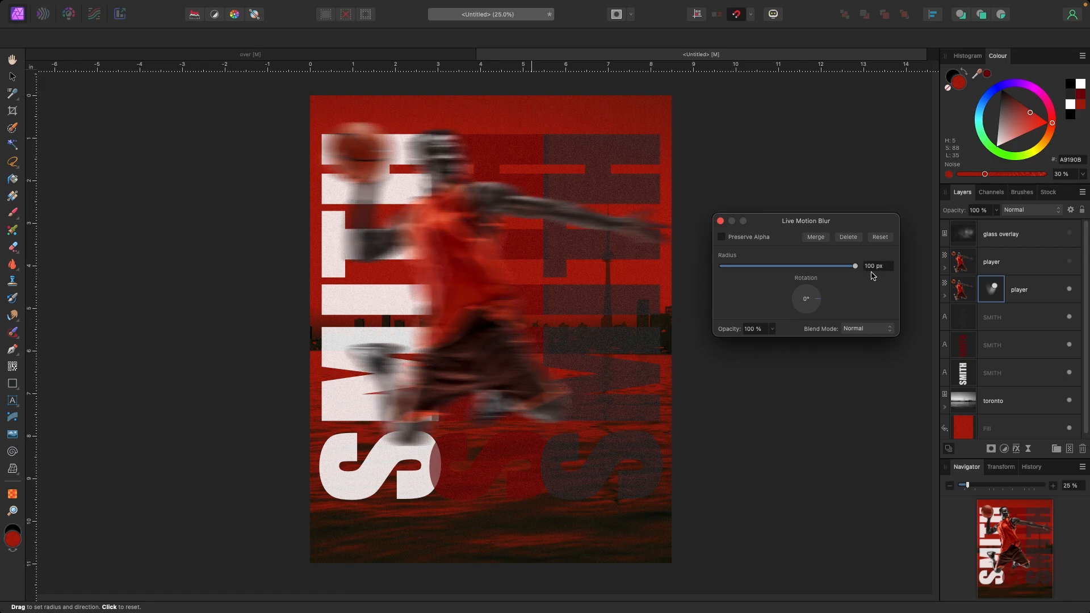
drag(855, 266, 838, 266)
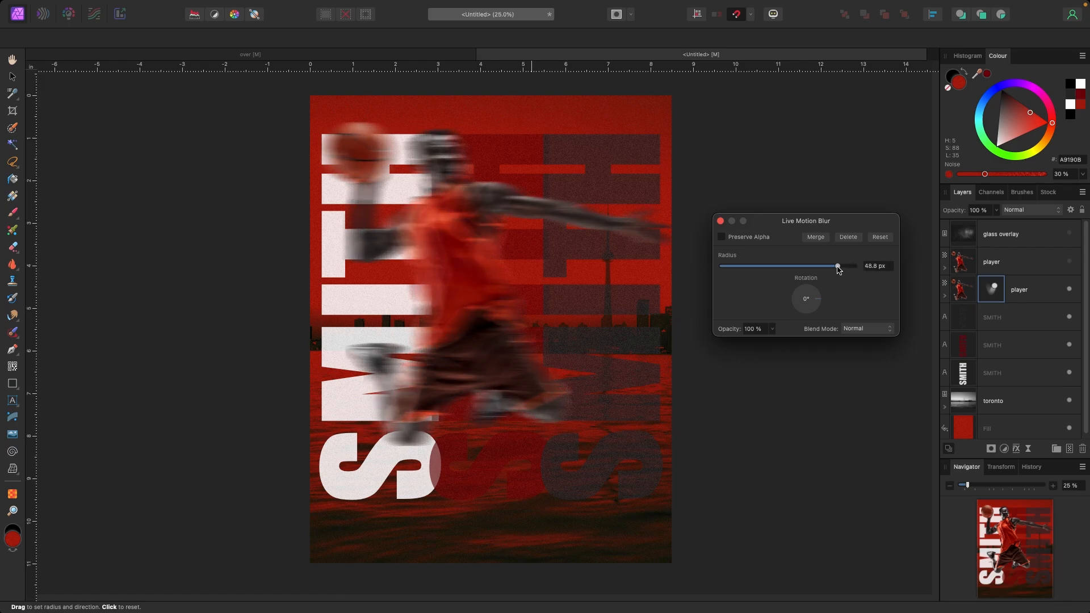
drag(837, 266, 846, 267)
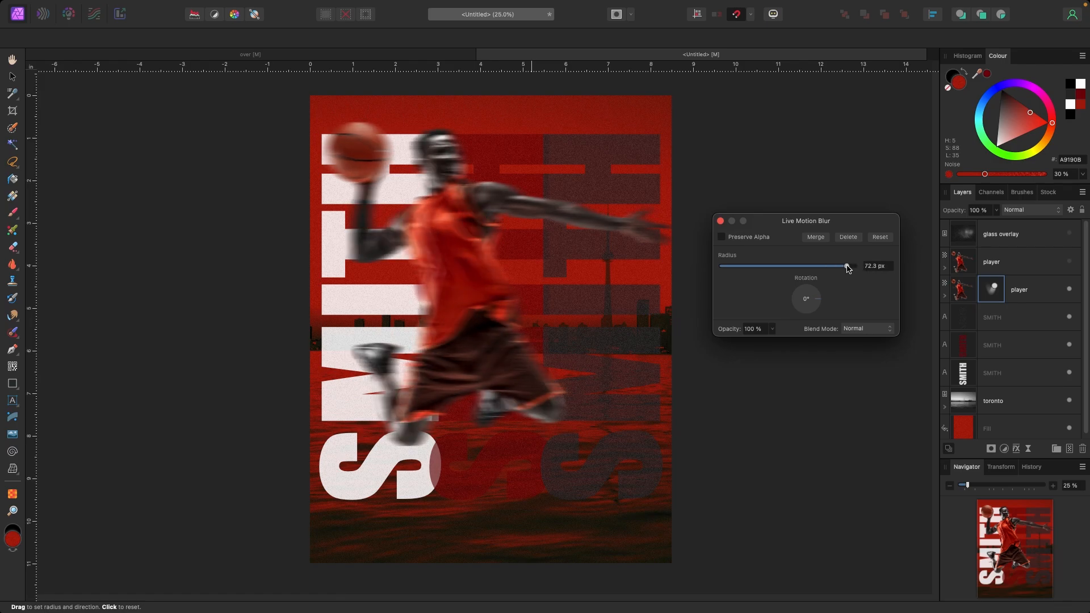
drag(845, 266, 849, 266)
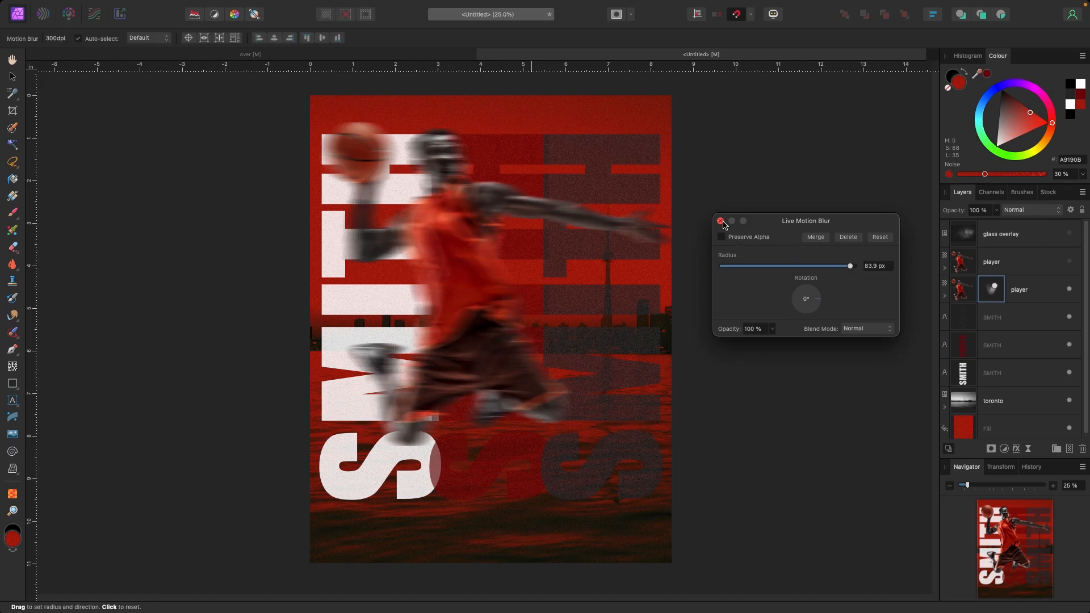
click(721, 221)
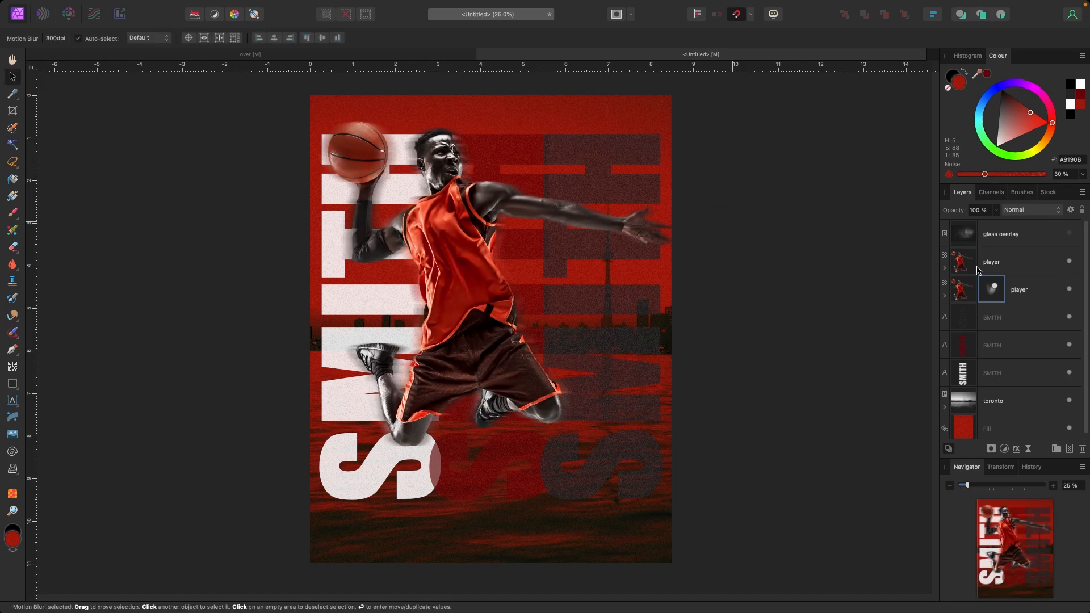
Pick a light flare stamp brush and stamp a white burst behind the ball and head.
click(1020, 290)
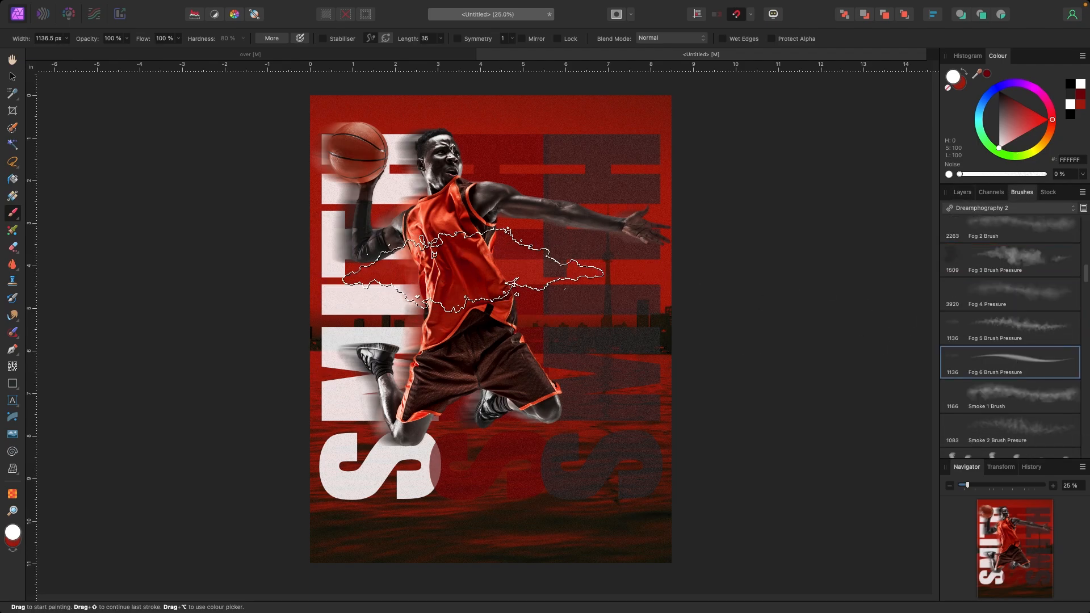
scroll(down, 3)
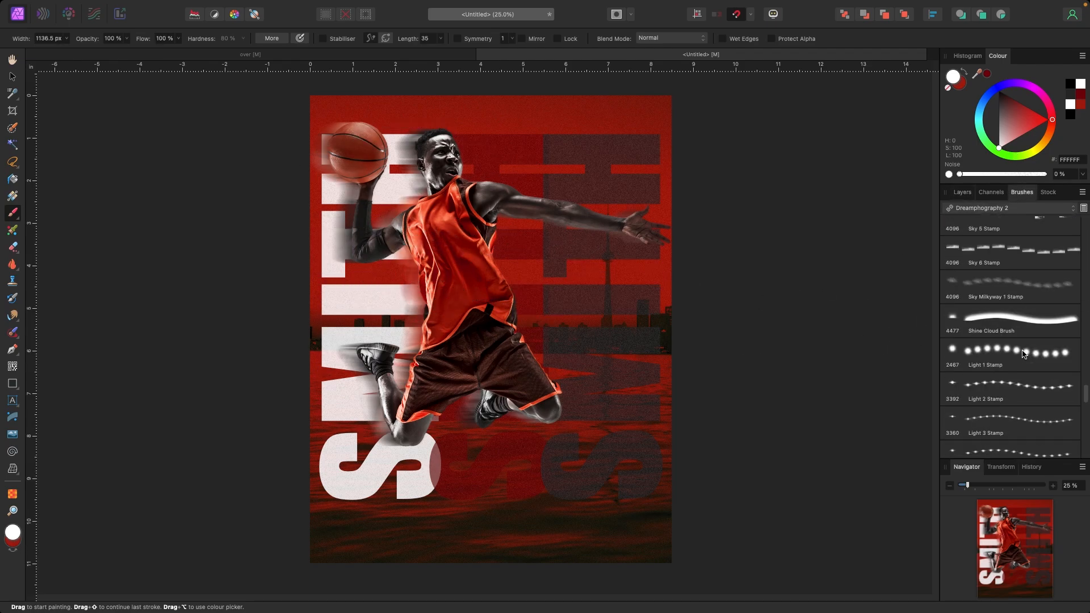
click(1010, 389)
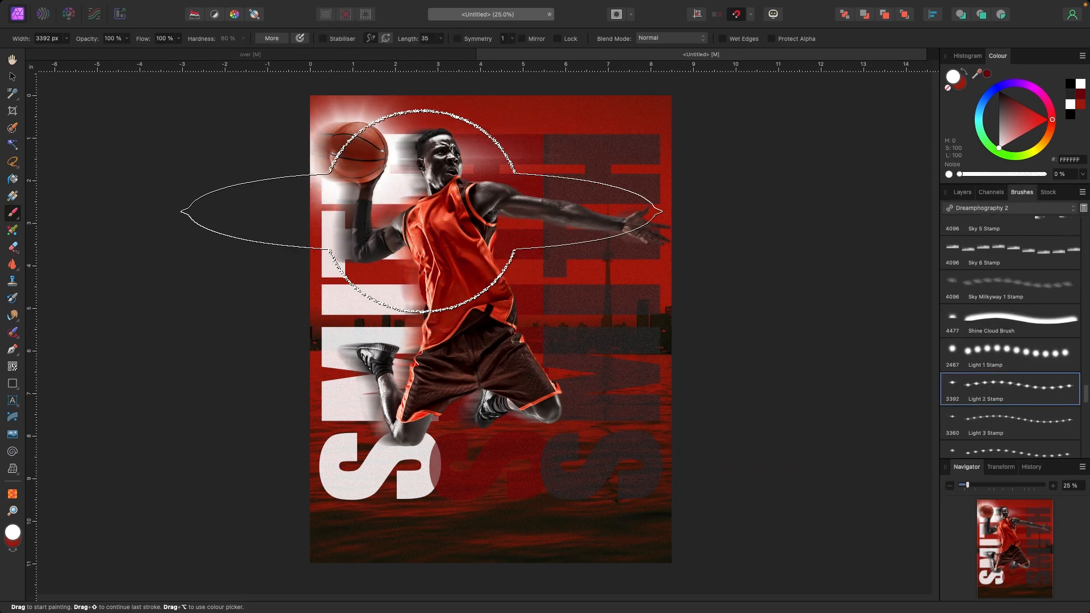
click(1010, 380)
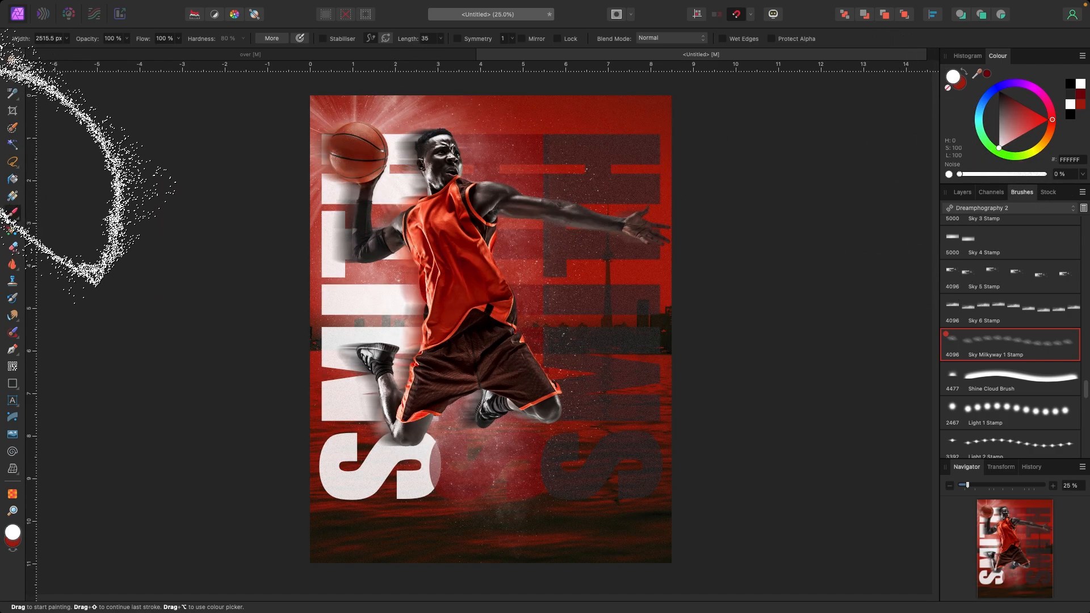
Switch to the Rectangle Tool and give the frame a white outline.
click(12, 384)
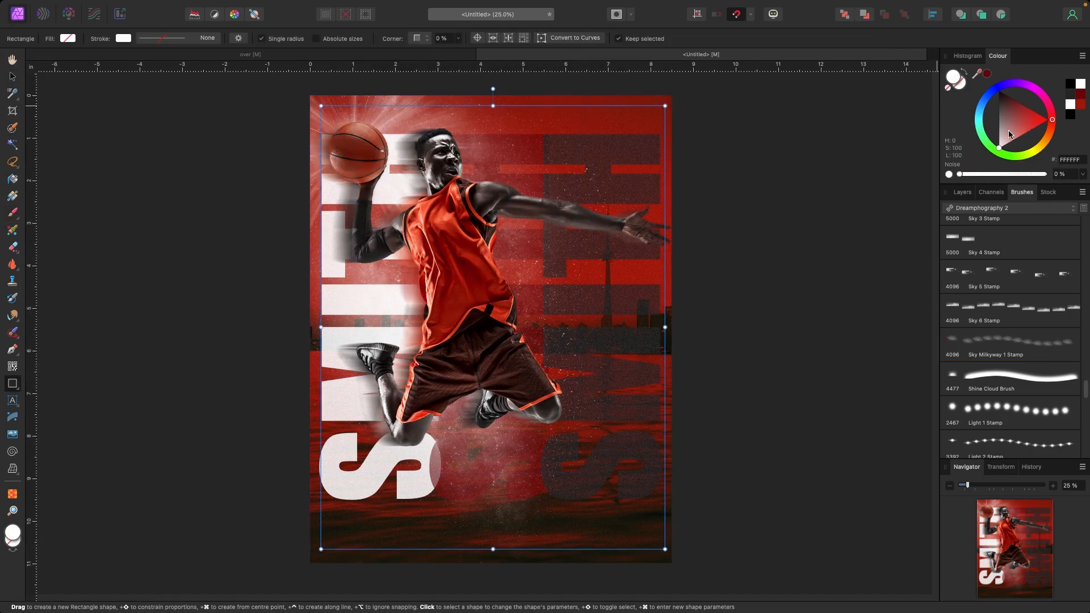
click(963, 192)
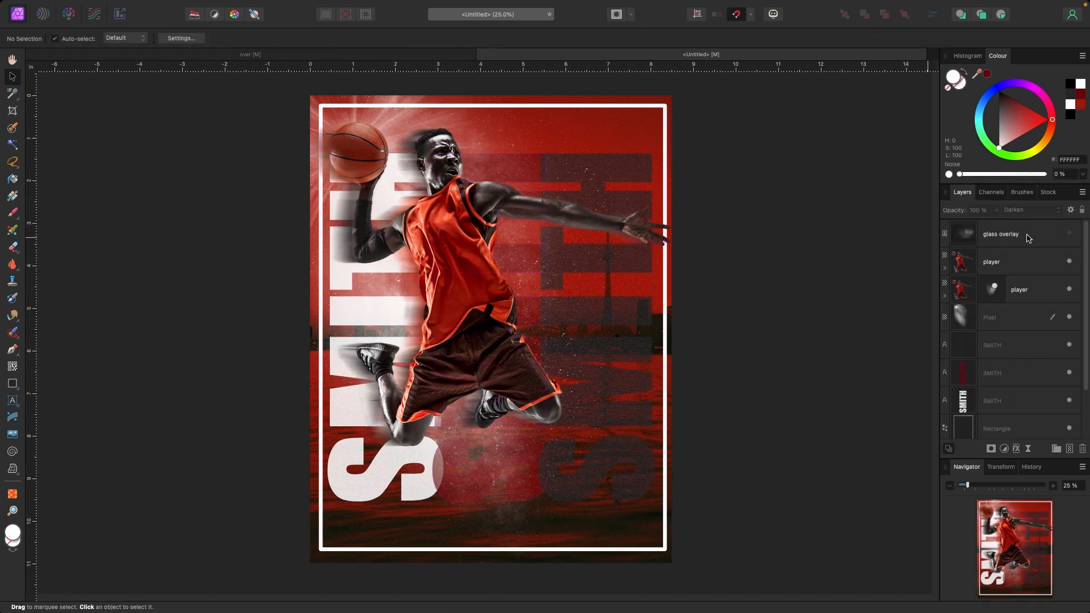
Select the glass overlay layer in the Layers panel.
click(1002, 234)
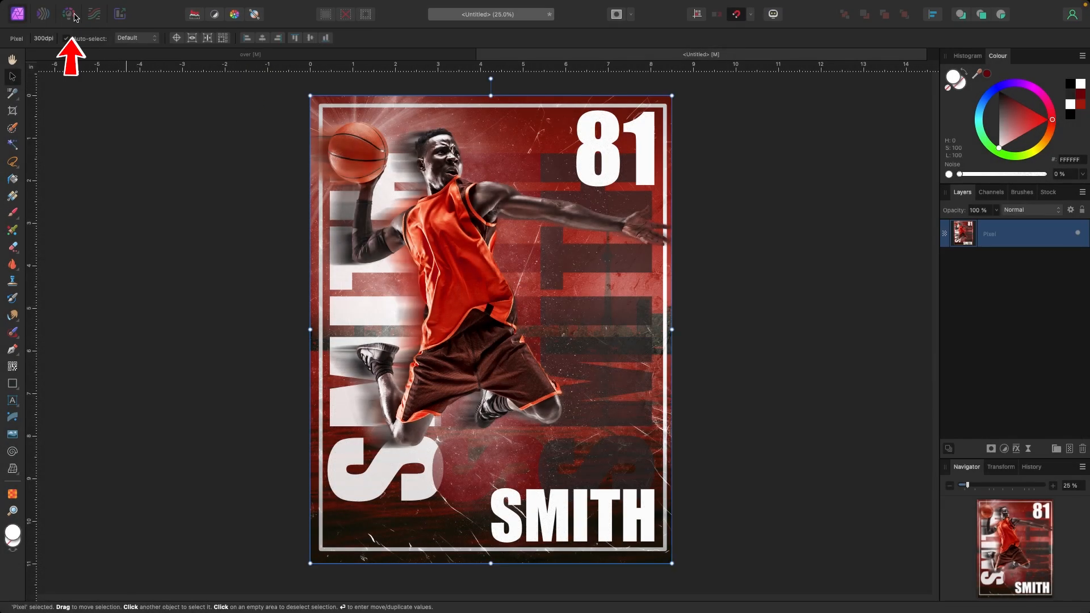
In the Develop Persona, set Clarity to 100%, leave Contrast at 0%, and Blackpoint to 1%.
click(70, 12)
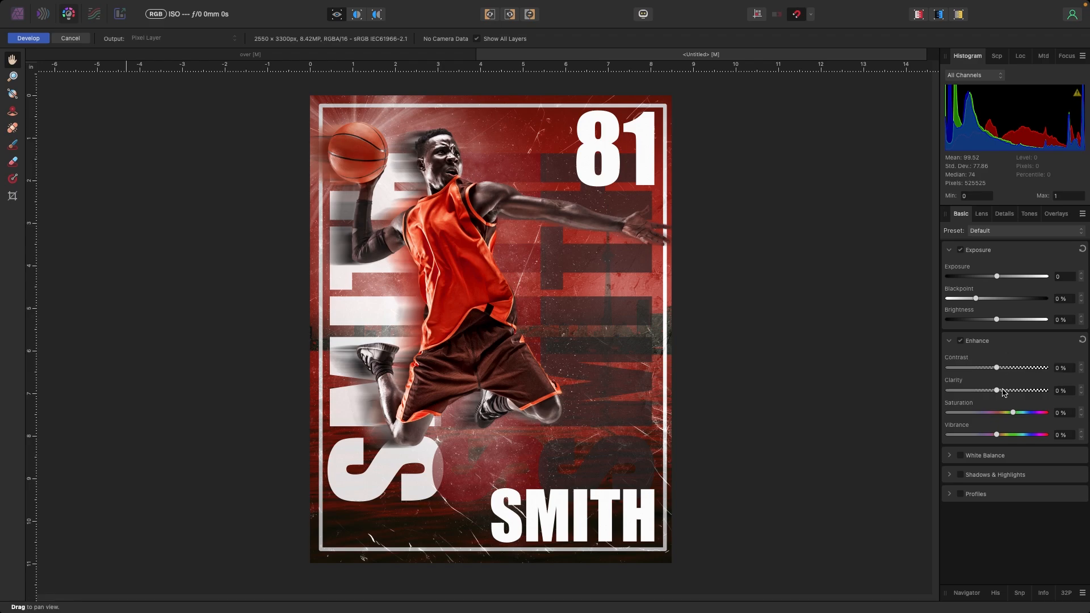
drag(996, 390, 1040, 390)
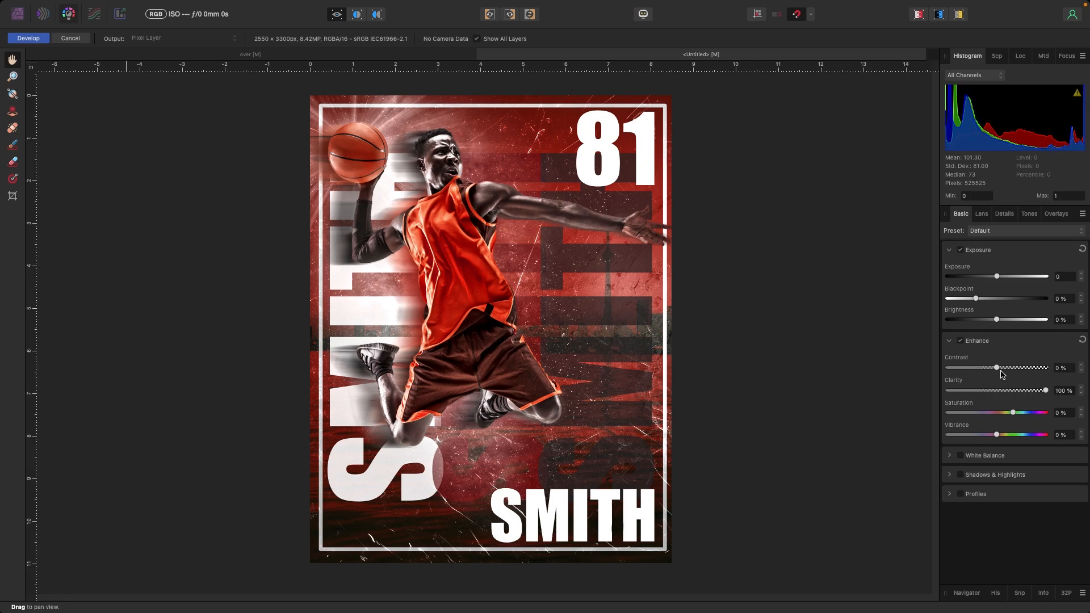
drag(997, 368, 1005, 368)
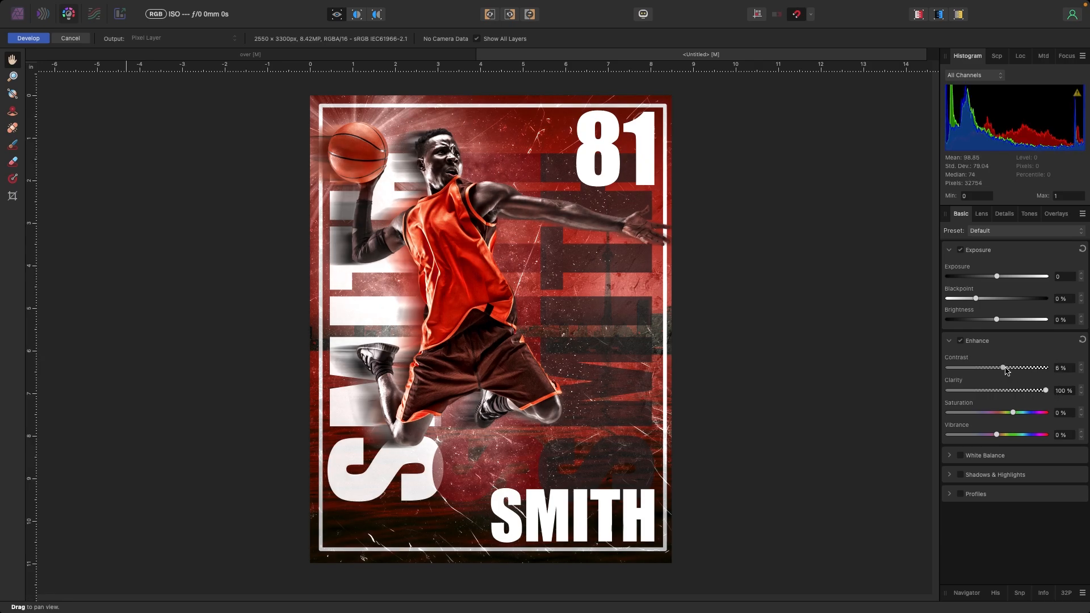
drag(1003, 368, 990, 368)
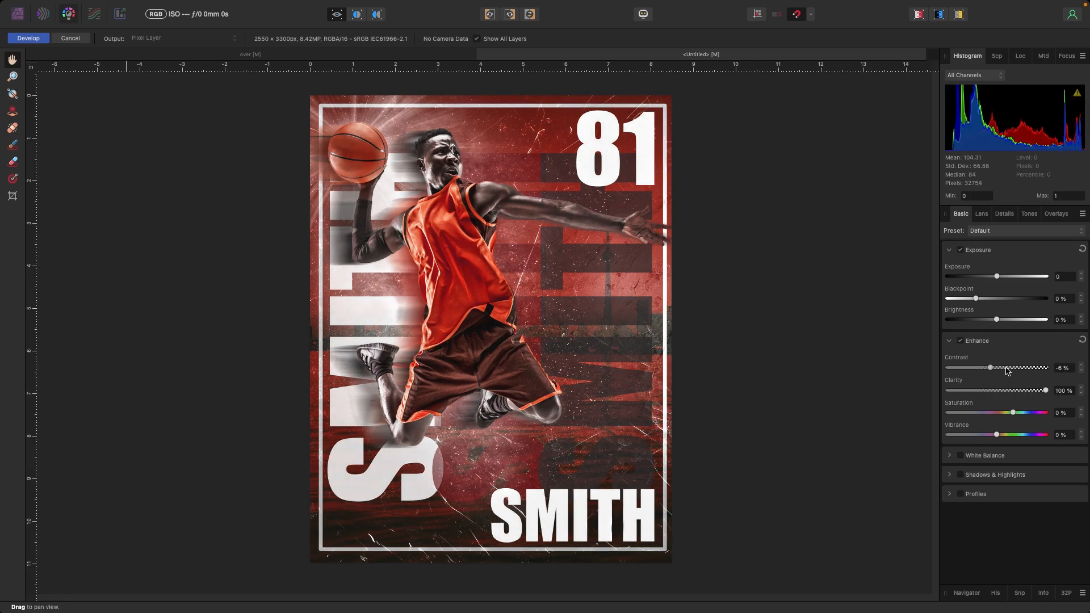
drag(992, 368, 1004, 368)
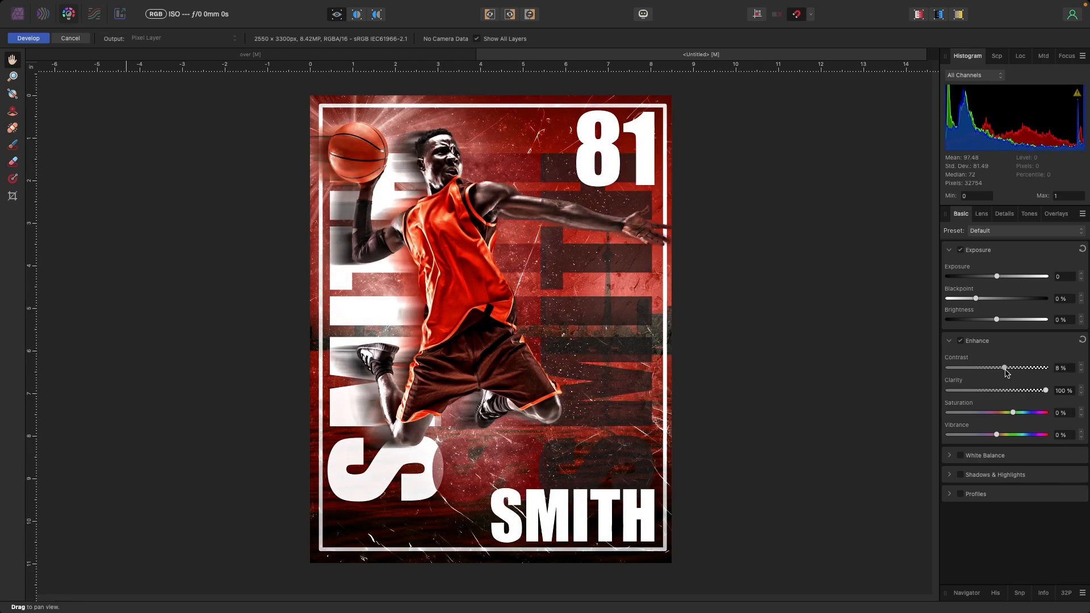
drag(1004, 368, 997, 368)
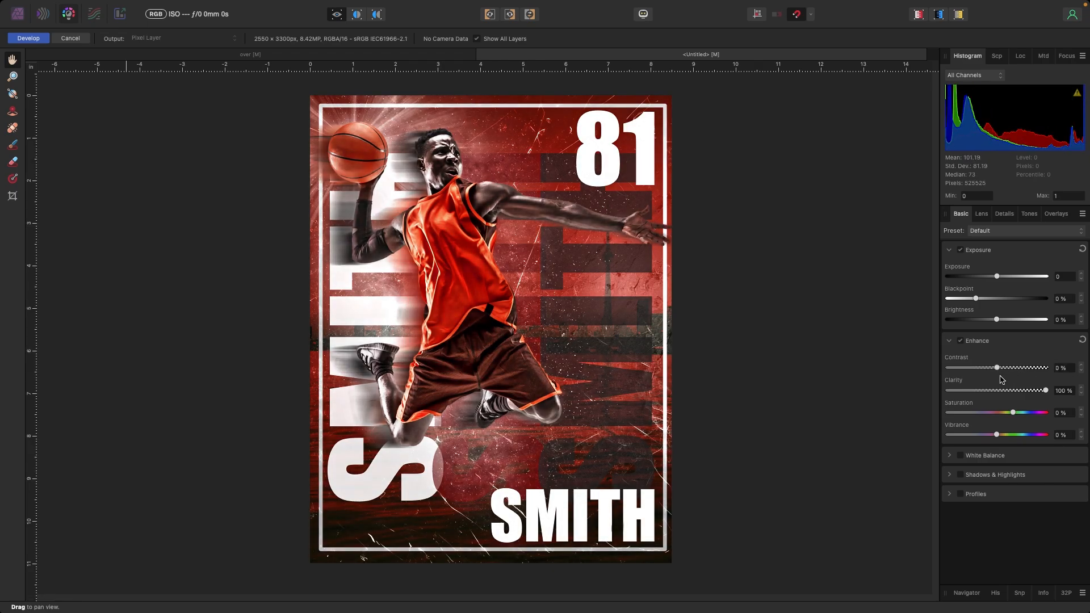
drag(976, 298, 973, 298)
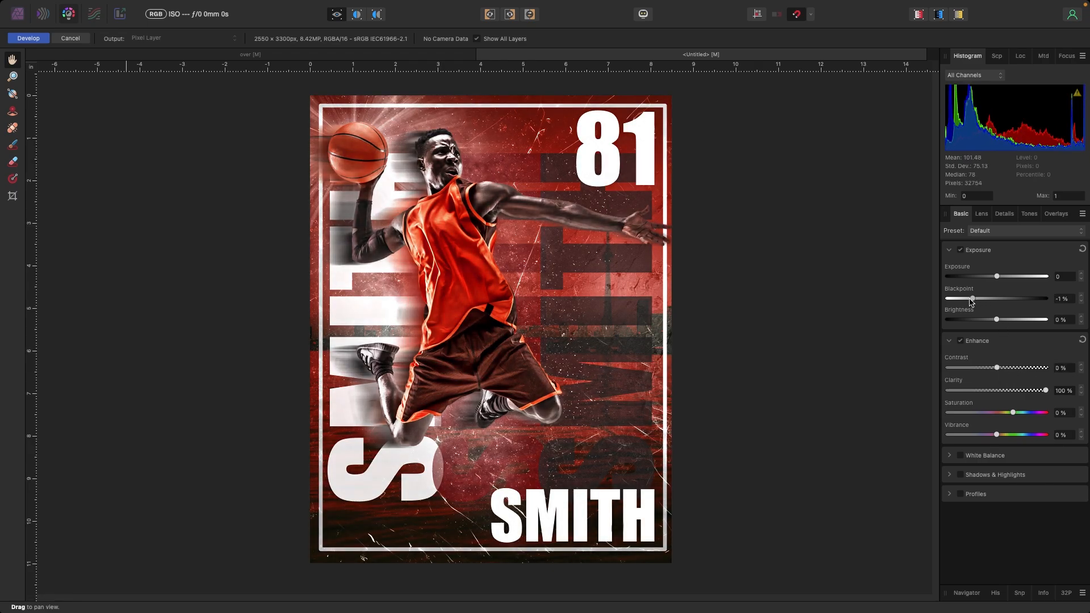
drag(972, 298, 979, 299)
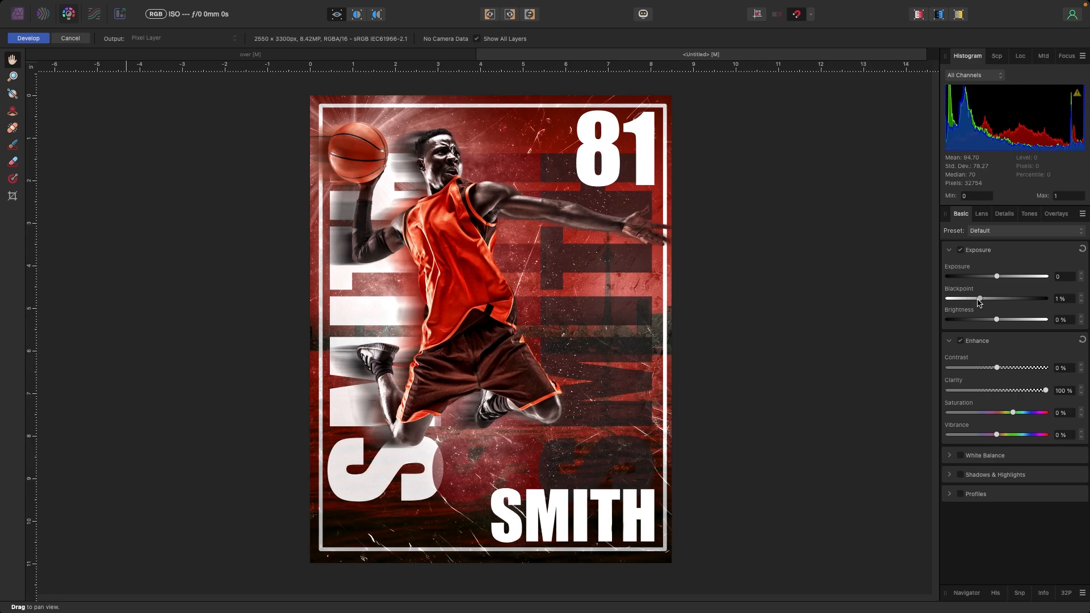